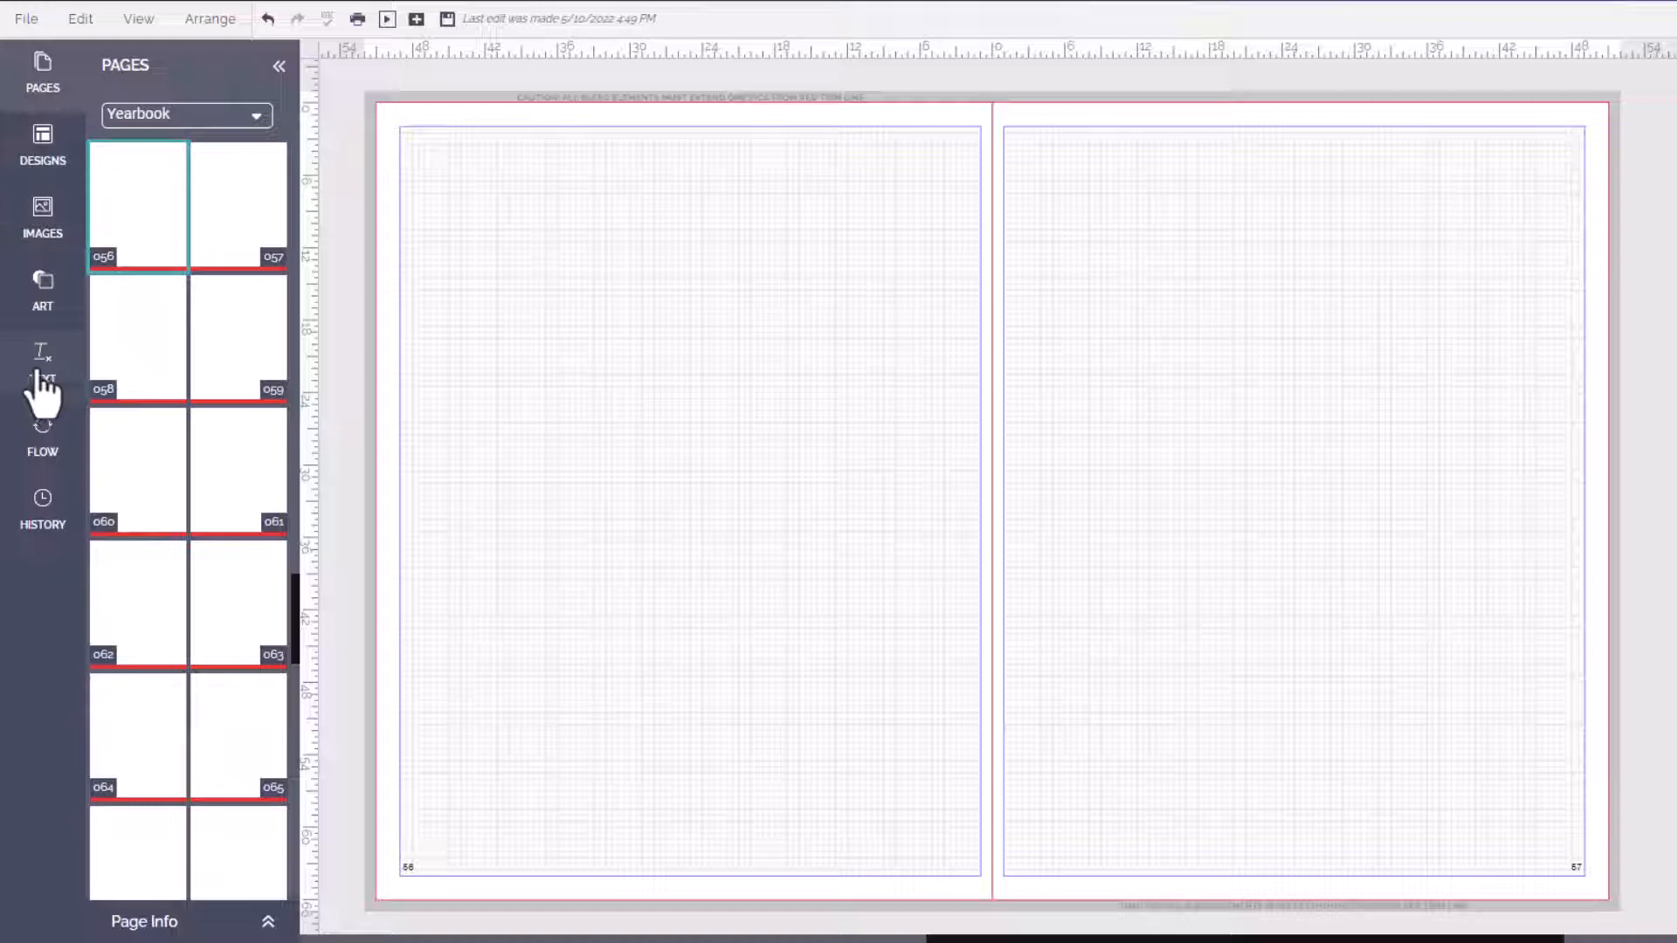
Step: Place a Headline text box with Body Copy beneath it near the top of the left page
click(42, 363)
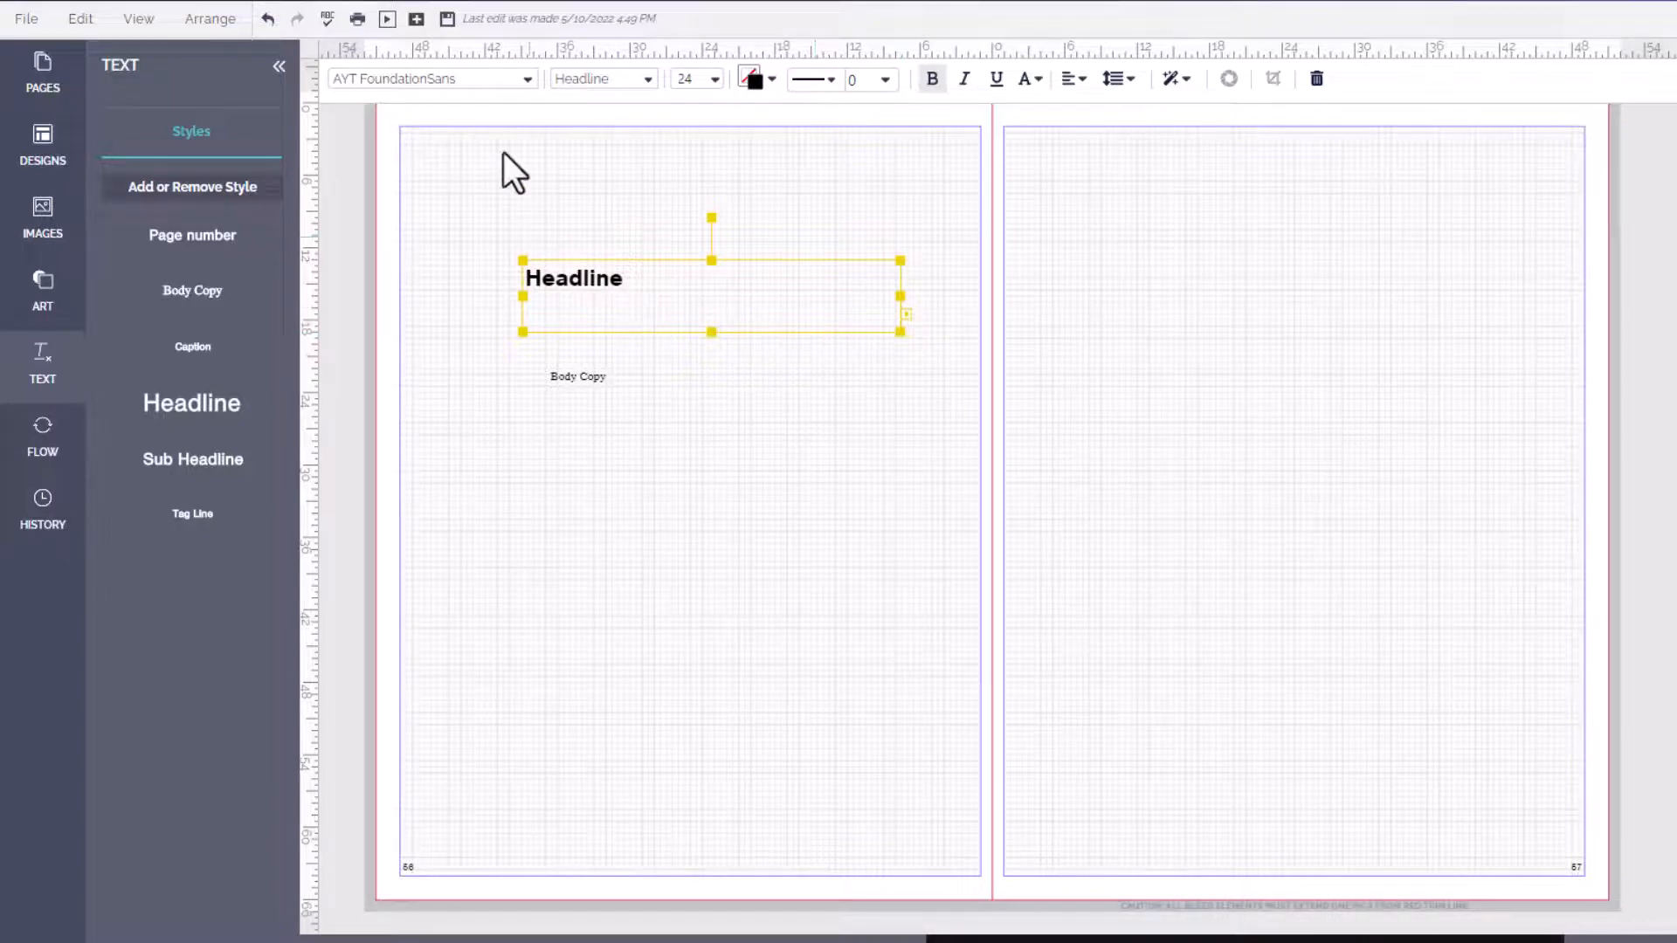
Step: Change the Headline font from AYT FoundationSans to AYT Action
click(428, 78)
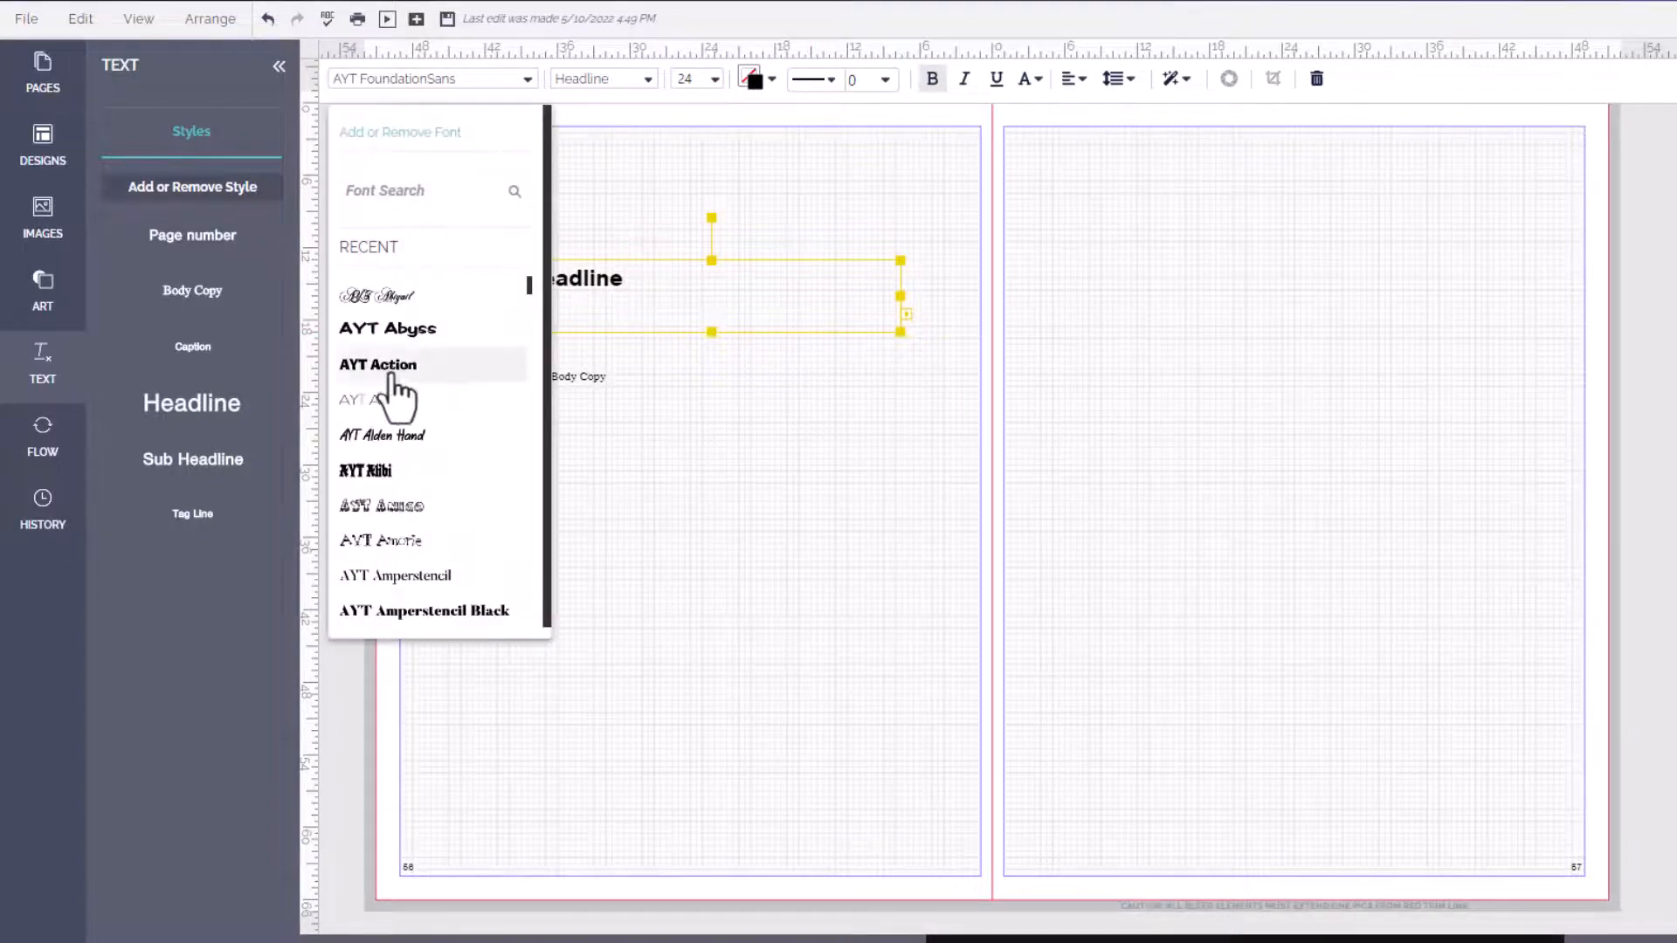
click(377, 363)
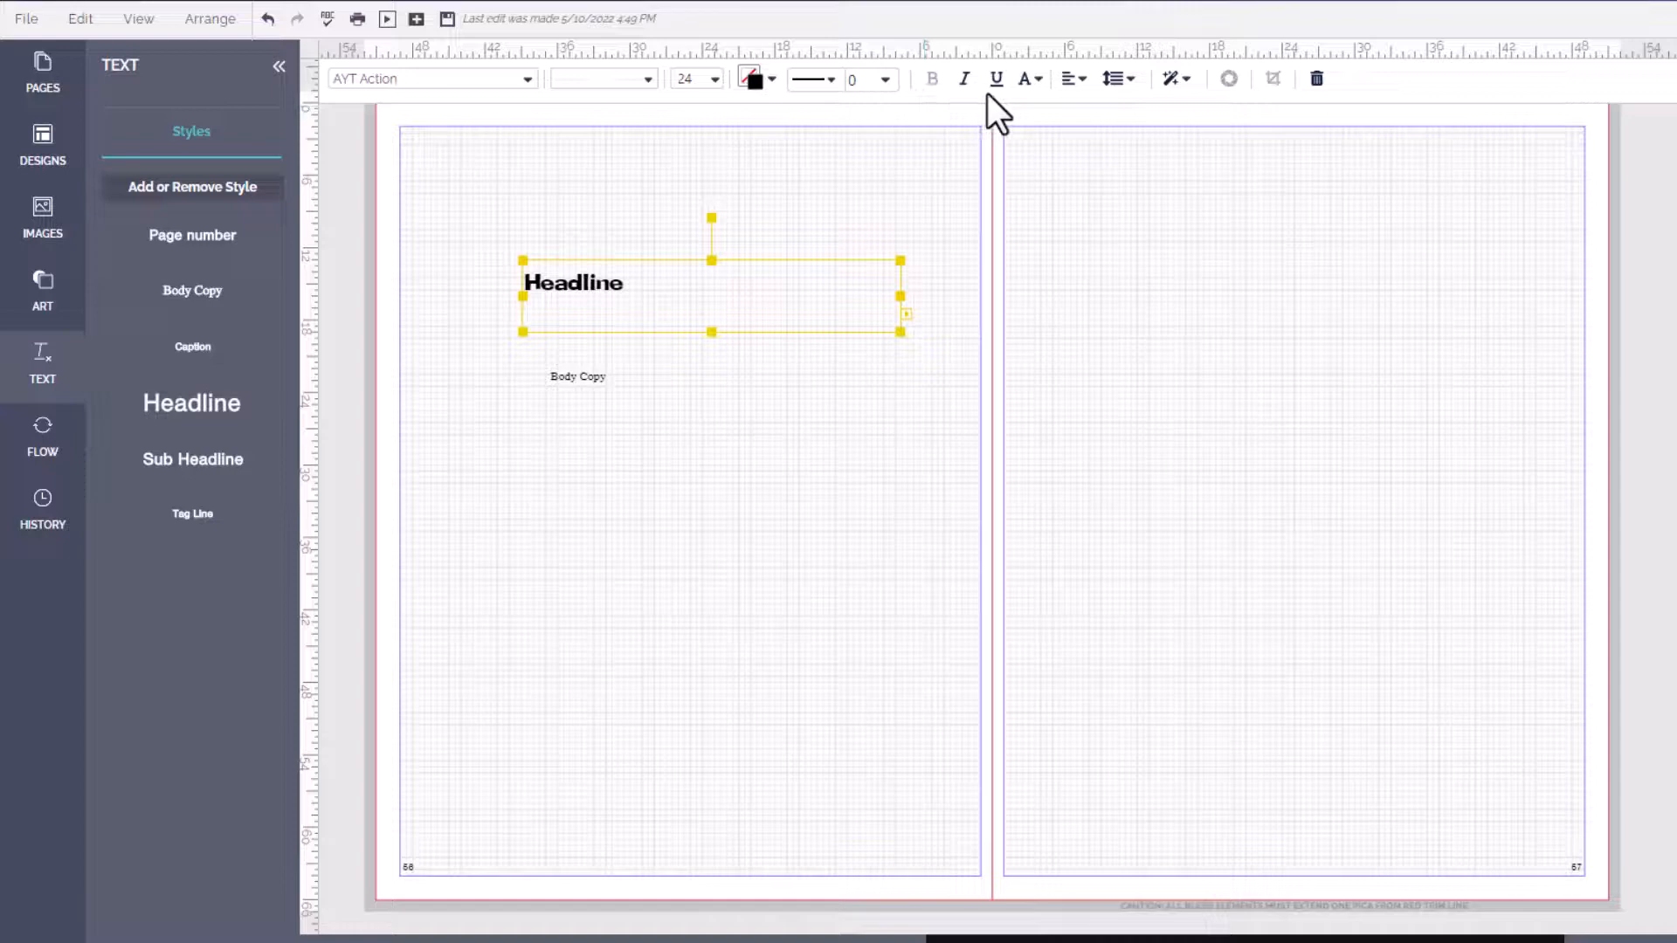
mouse_move(1102, 112)
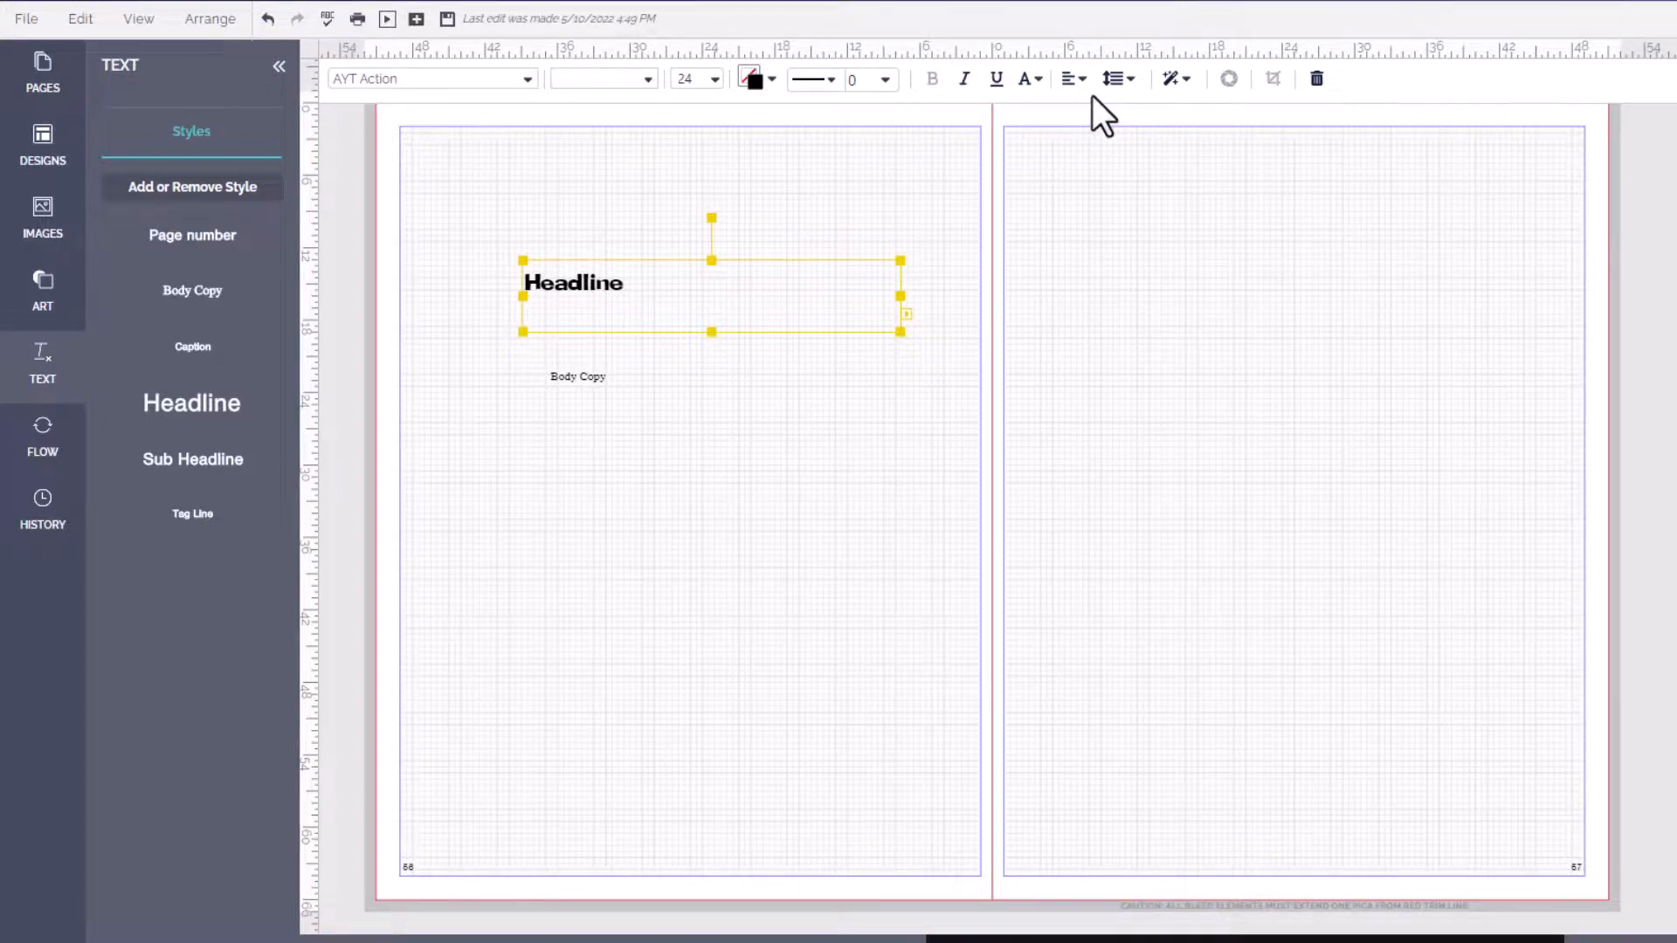
mouse_move(831, 477)
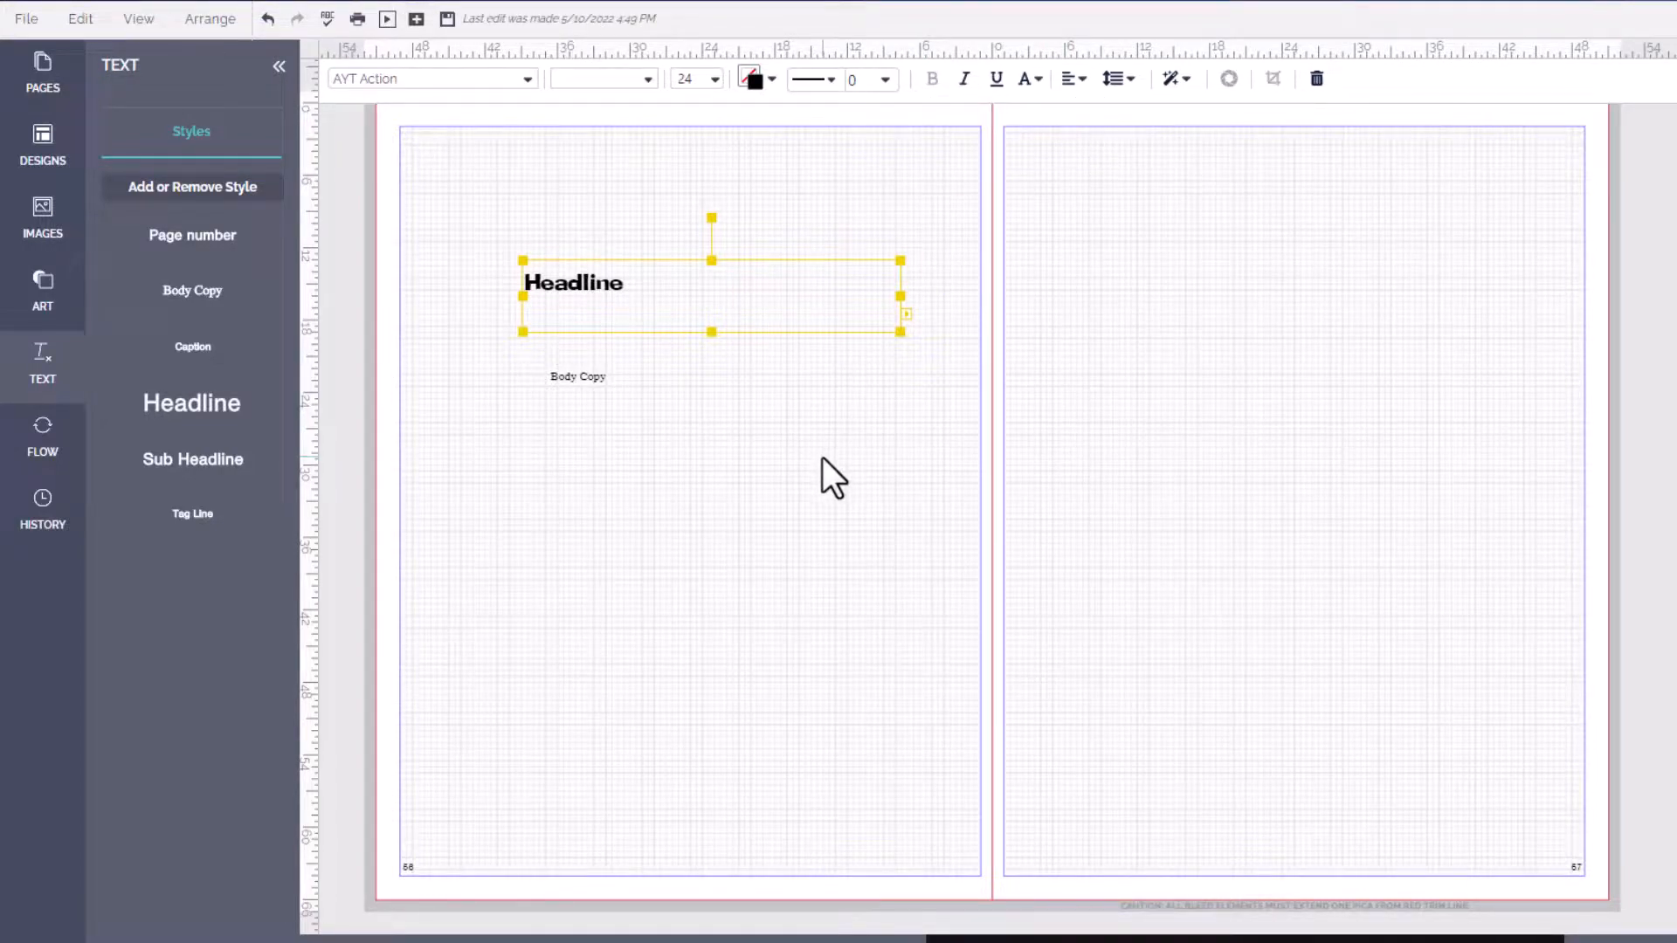